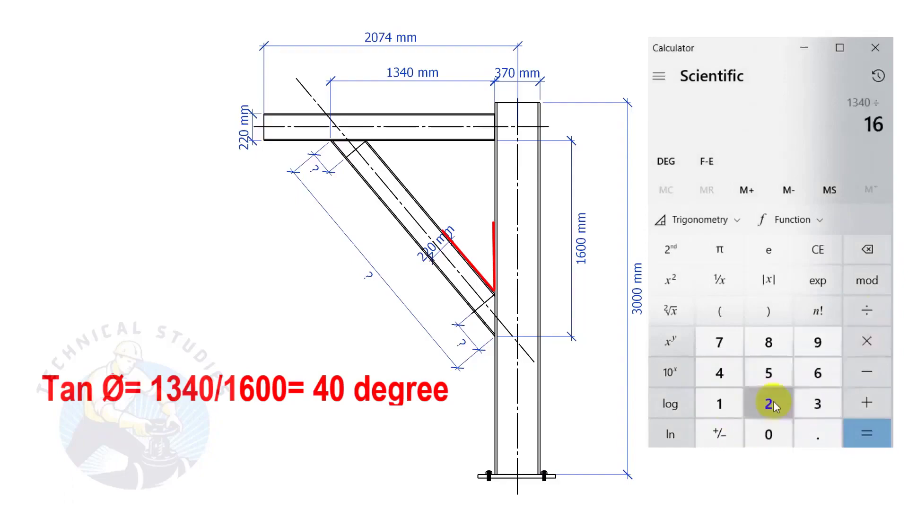
# Divide 1340 by 1600 to get 0.8375
pyautogui.click(866, 434)
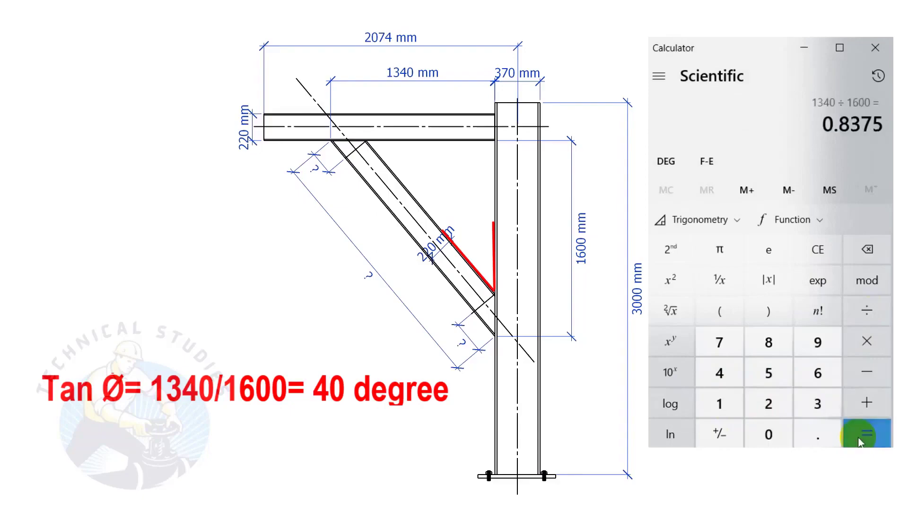
pyautogui.click(696, 220)
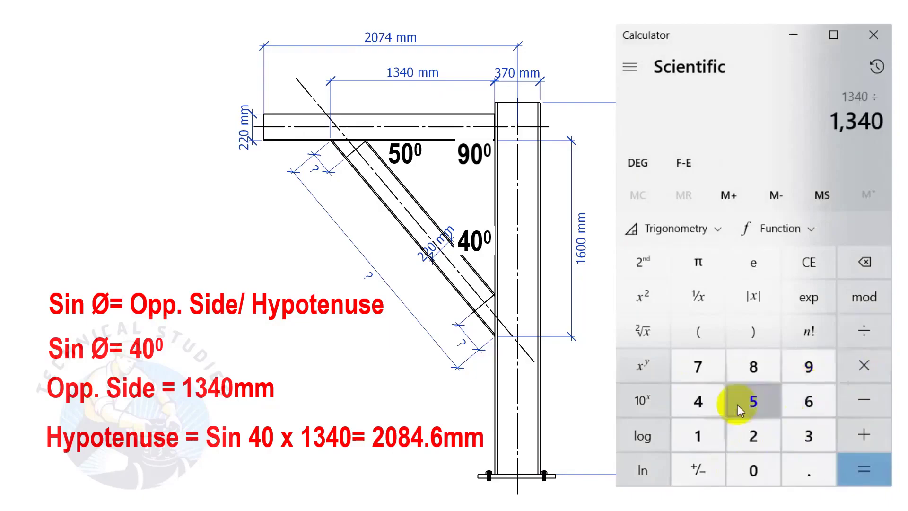
# Compute 1340 ÷ sin(40°), giving a brace length of about 2,084.67
pyautogui.write('40')
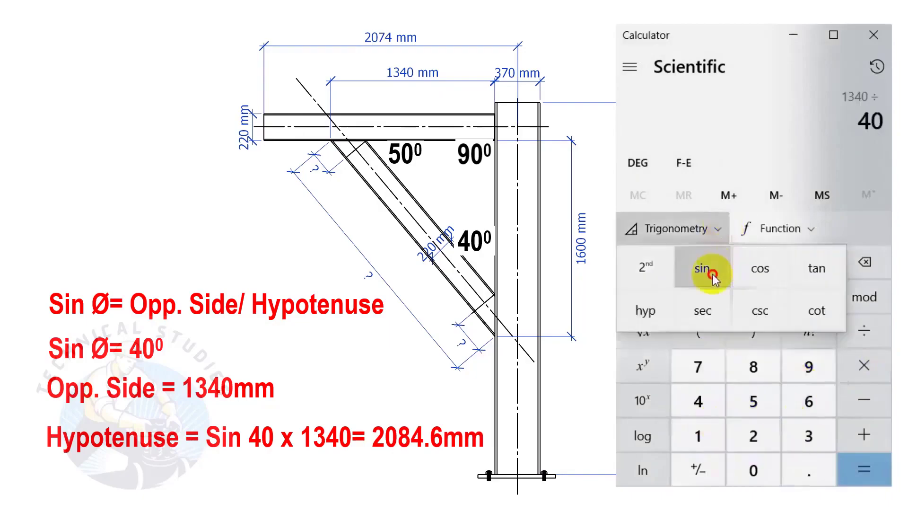
pyautogui.click(863, 470)
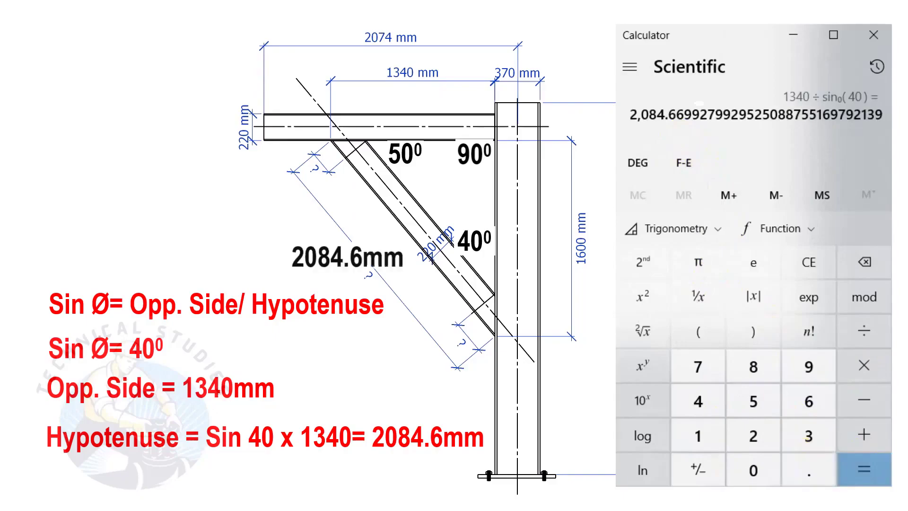
pyautogui.click(727, 431)
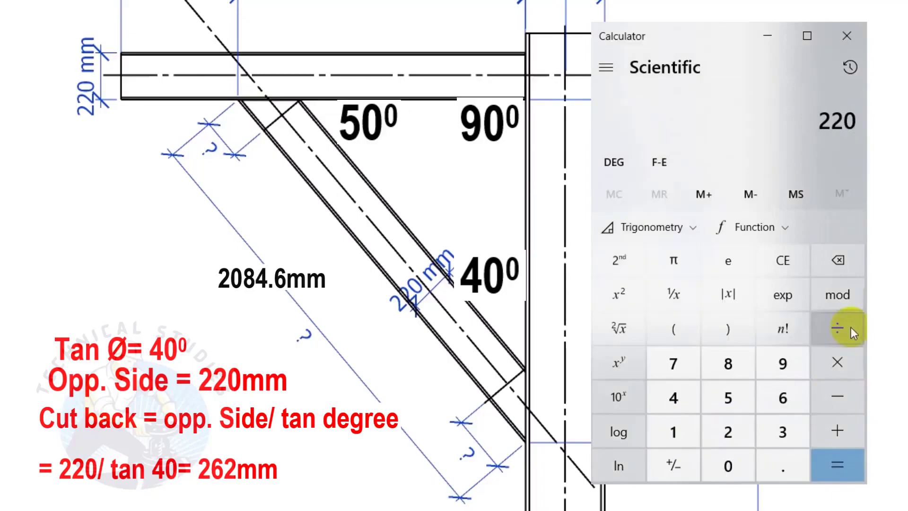
# Compute 220 ÷ tan(40°), giving a cutback of about 262.19
pyautogui.click(837, 328)
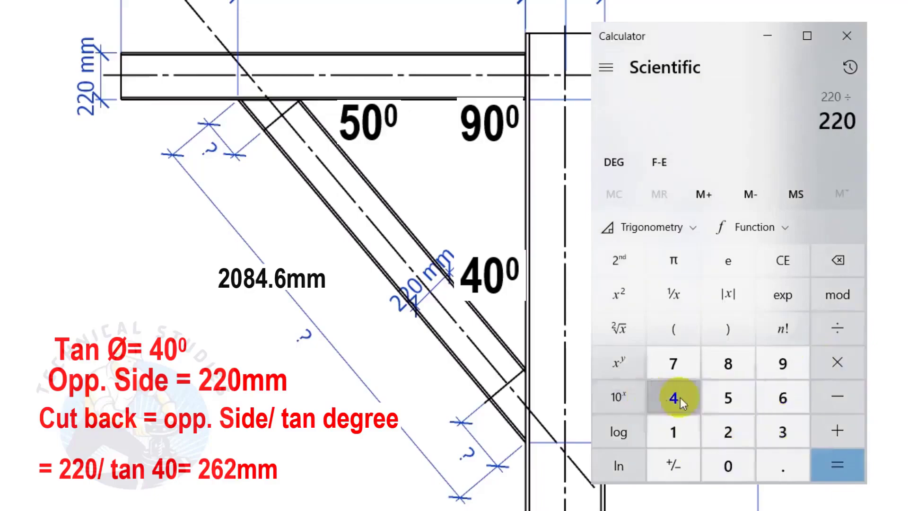
pyautogui.click(648, 226)
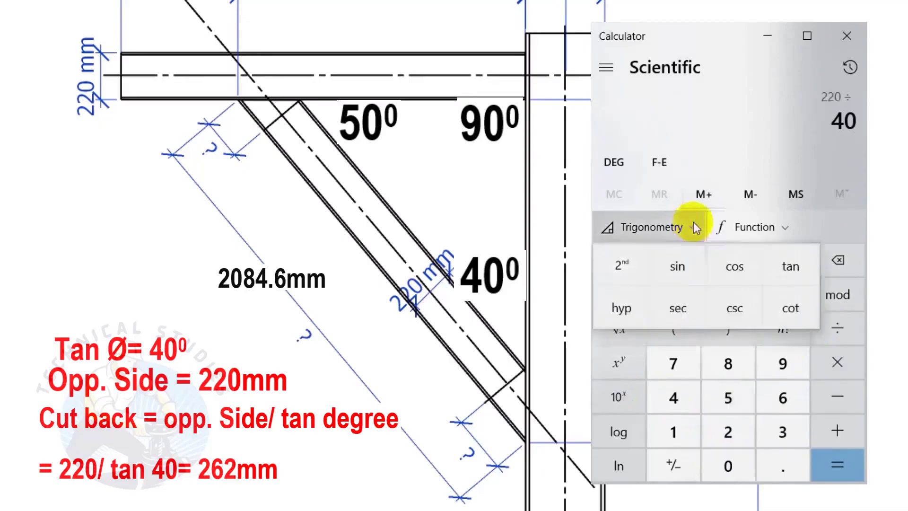
pyautogui.click(837, 465)
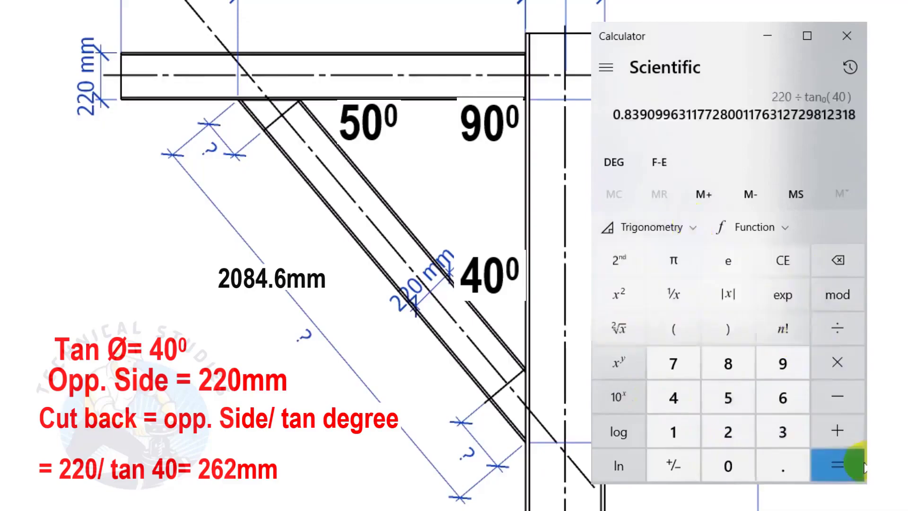
pyautogui.click(836, 466)
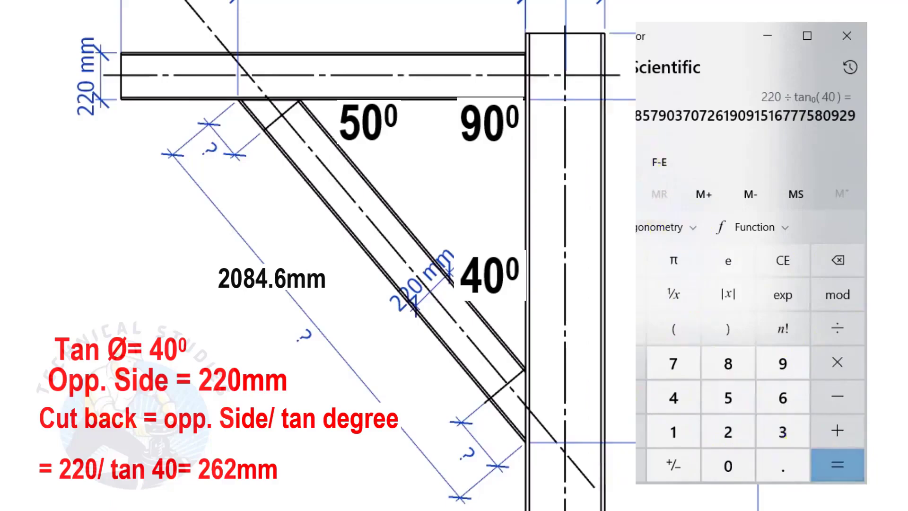
pyautogui.click(745, 428)
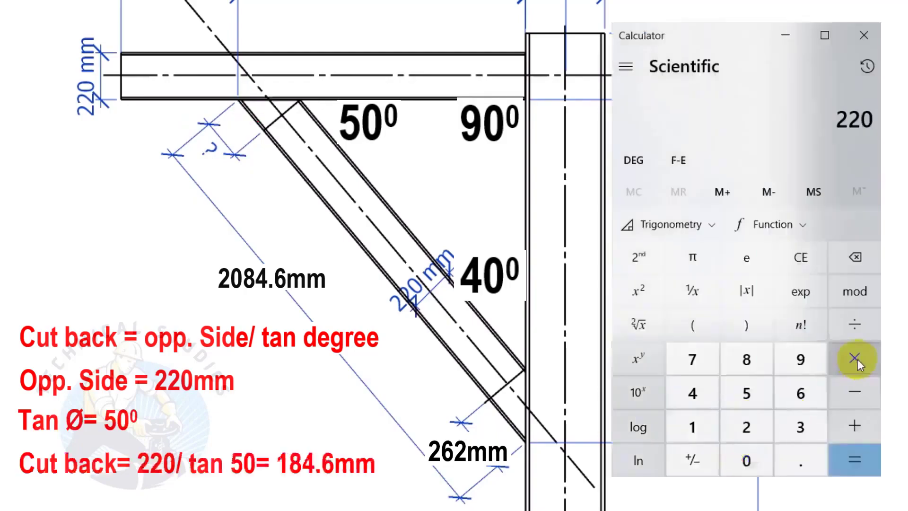
# Enter 220 as the dividend for the 50° cutback division
pyautogui.click(856, 325)
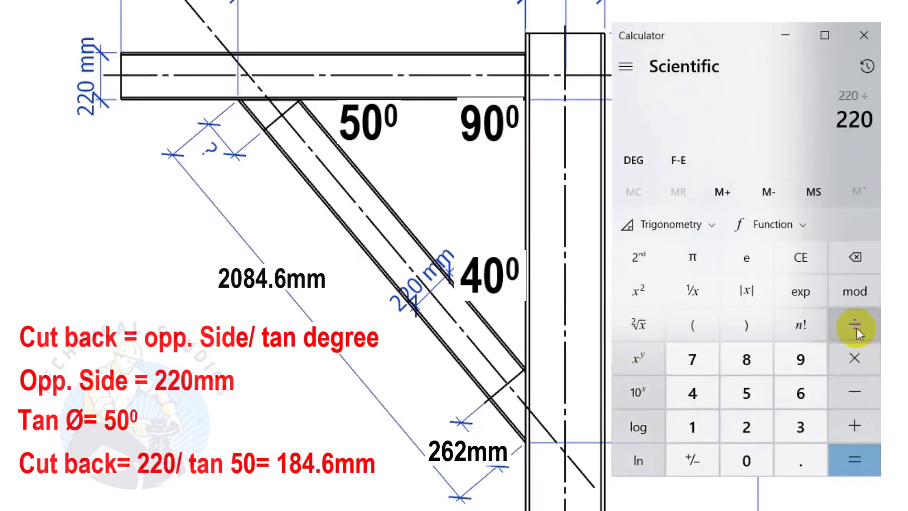